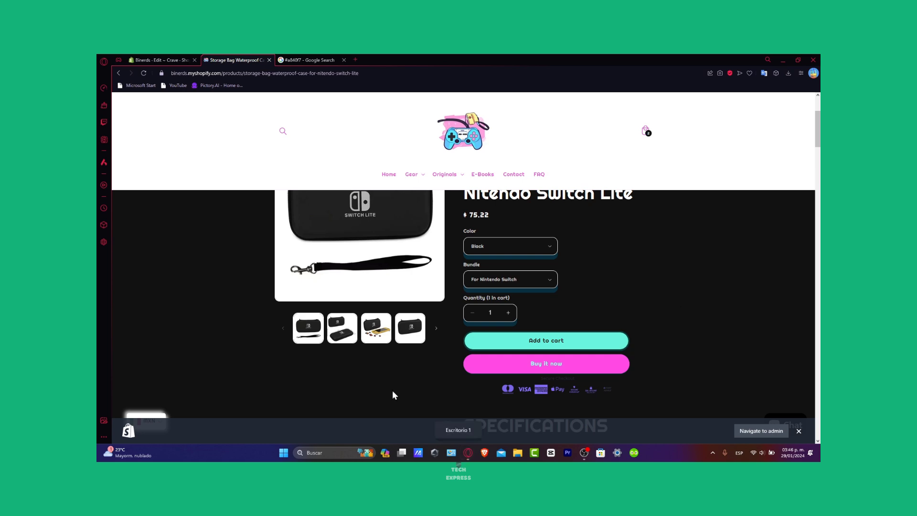
# Step: From the admin Themes page, choose Edit code from the Crave theme's more-options menu
pyautogui.click(157, 59)
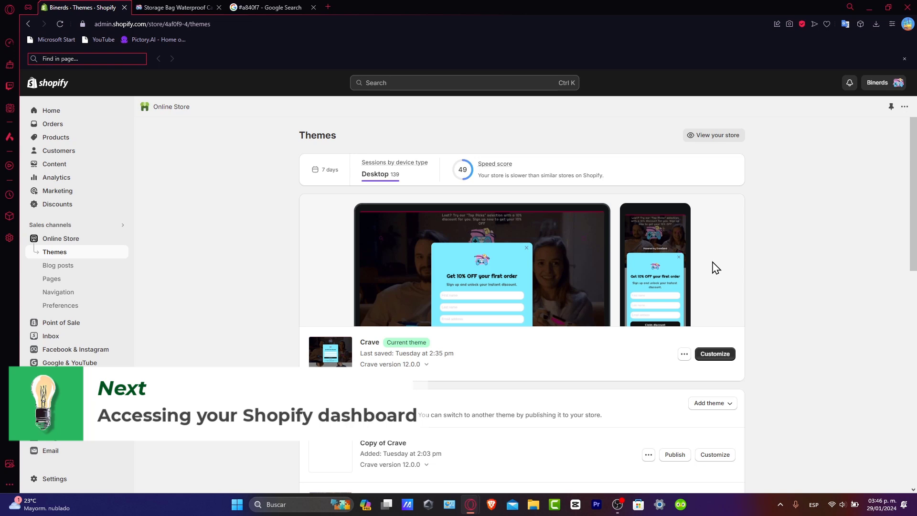
pyautogui.click(174, 7)
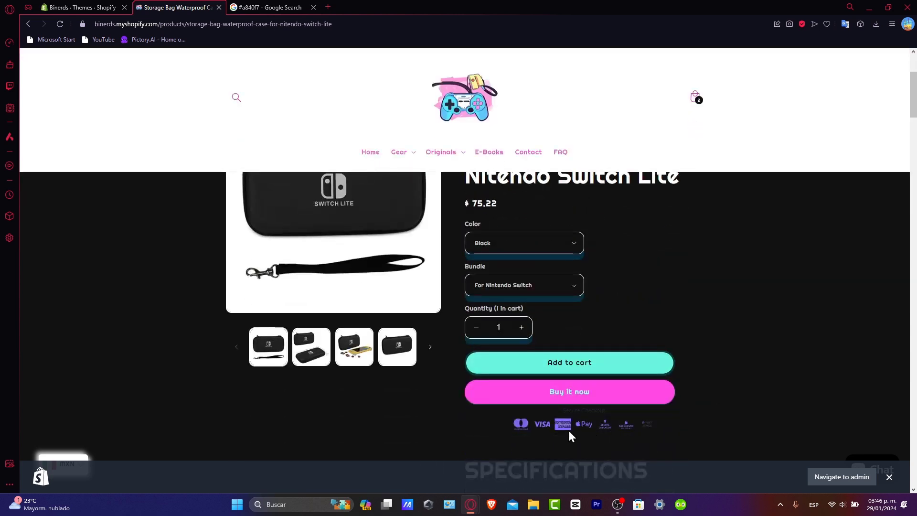
pyautogui.moveTo(582, 431)
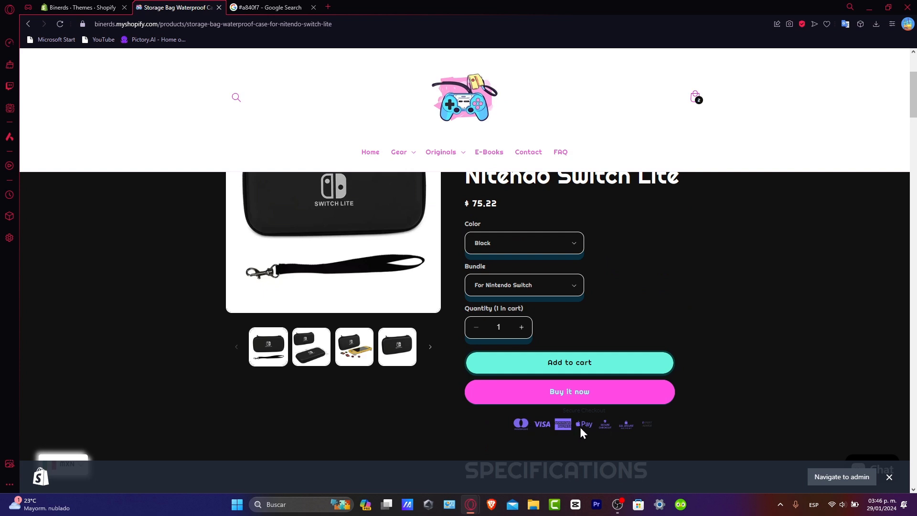
pyautogui.click(77, 7)
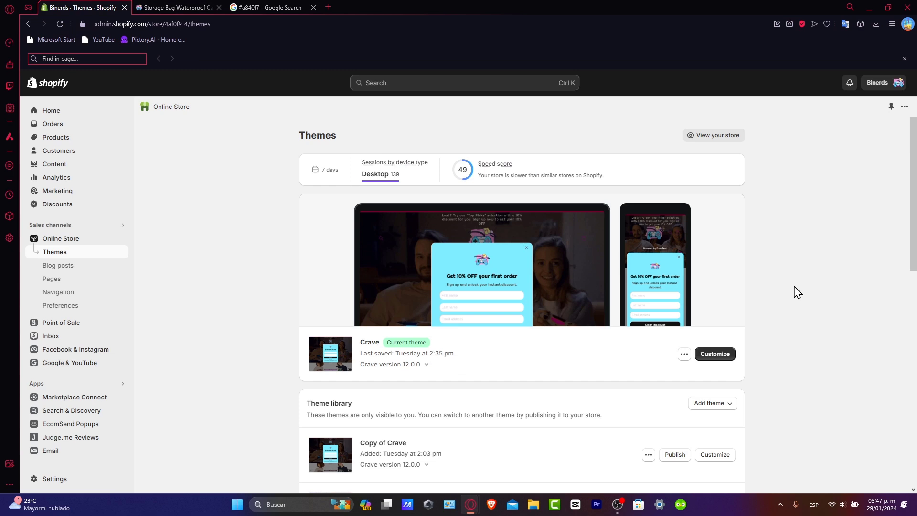
pyautogui.moveTo(73, 254)
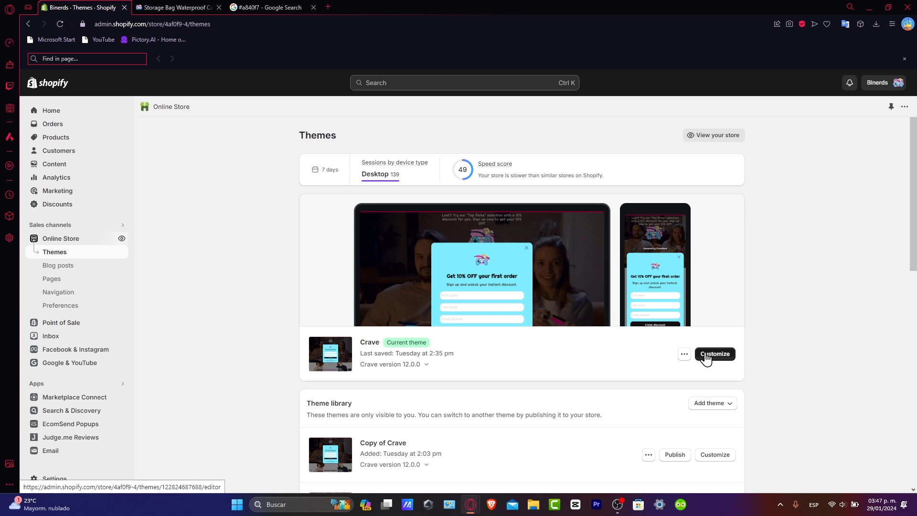
pyautogui.click(684, 360)
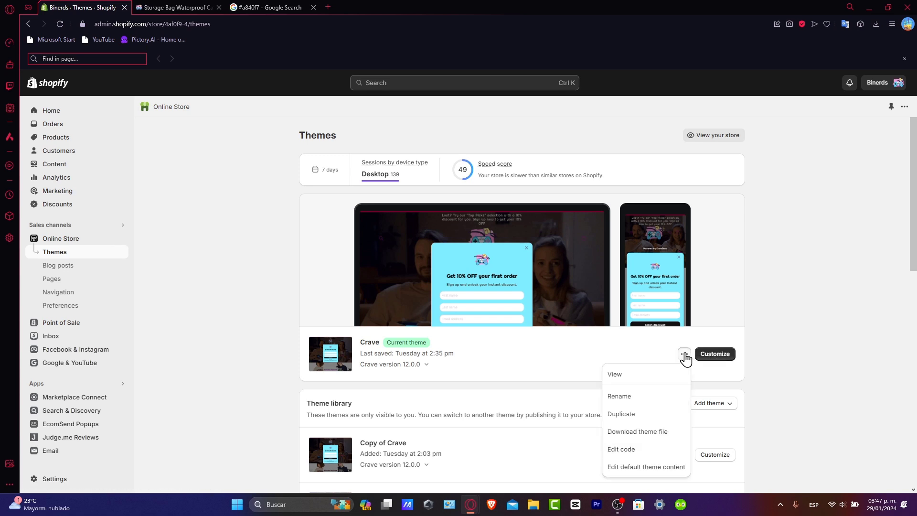
pyautogui.moveTo(621, 449)
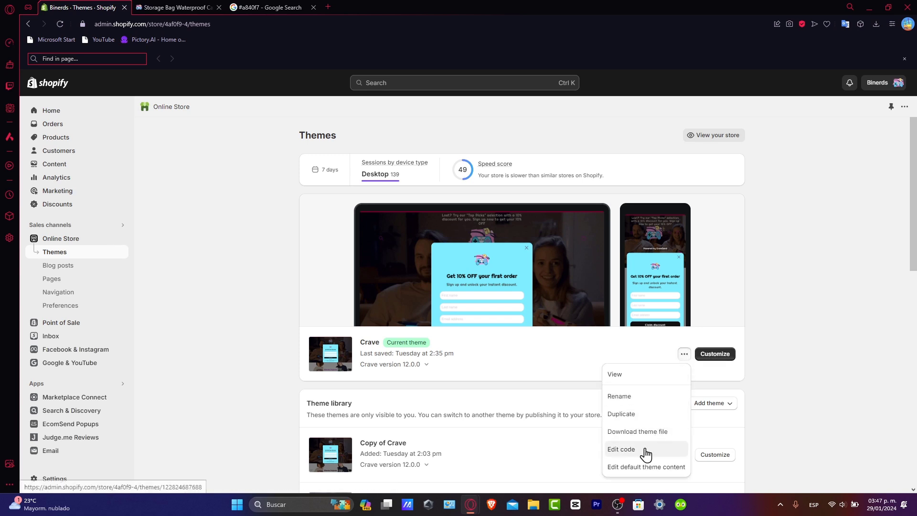
pyautogui.click(621, 449)
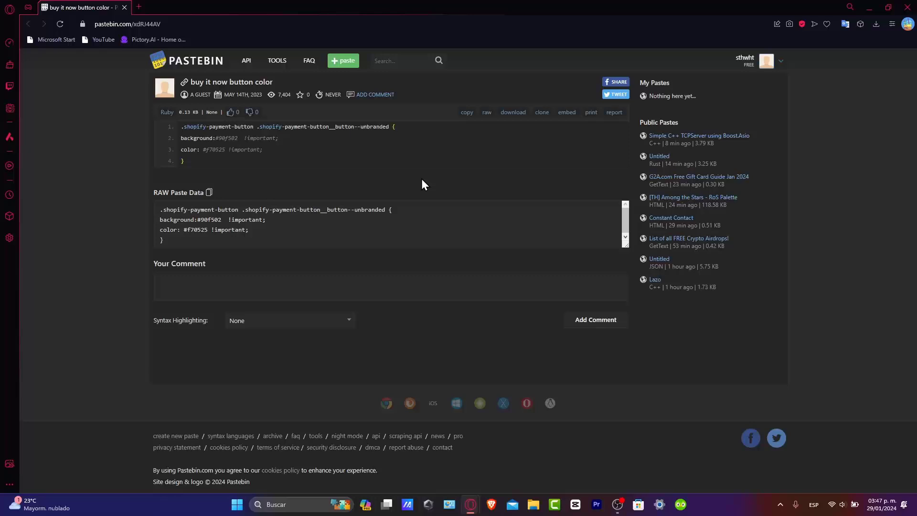
pyautogui.moveTo(414, 186)
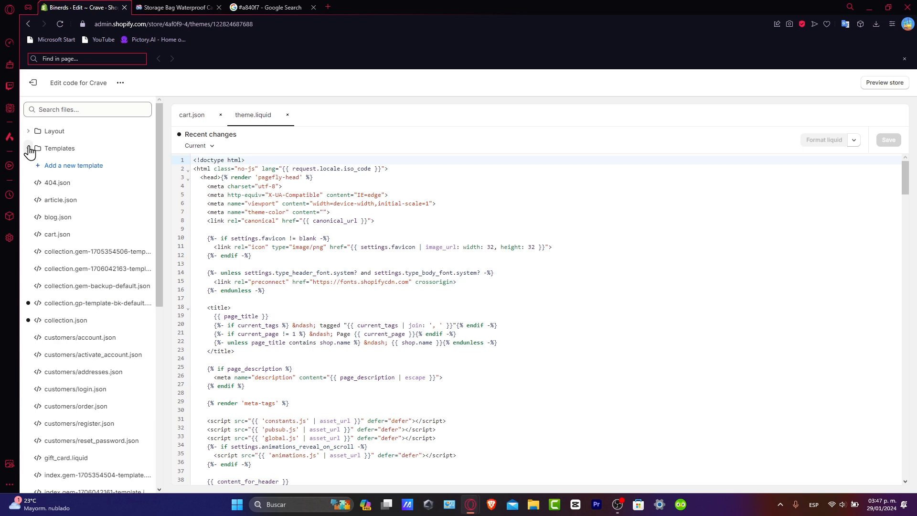
# Step: Navigate to Assets > base.css and scroll to its end for the payment-button rule (#90f502 / #f70525)
pyautogui.click(28, 148)
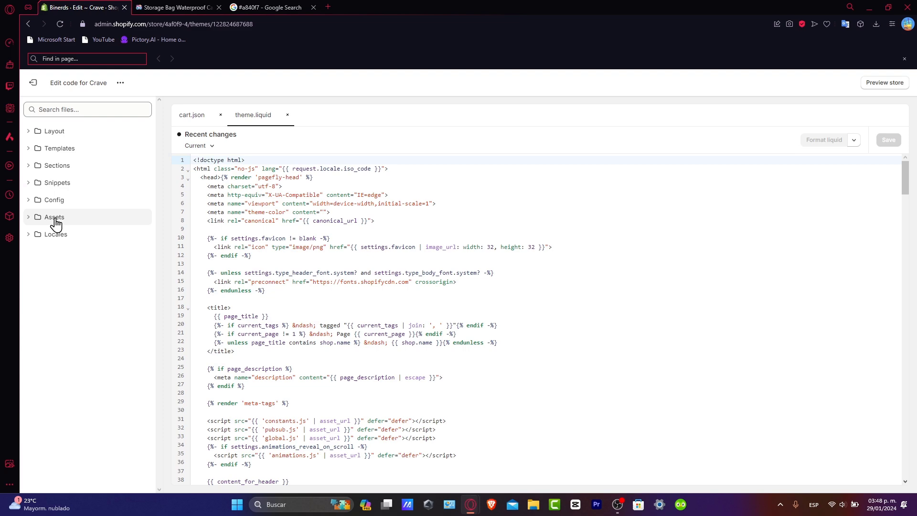
pyautogui.click(54, 217)
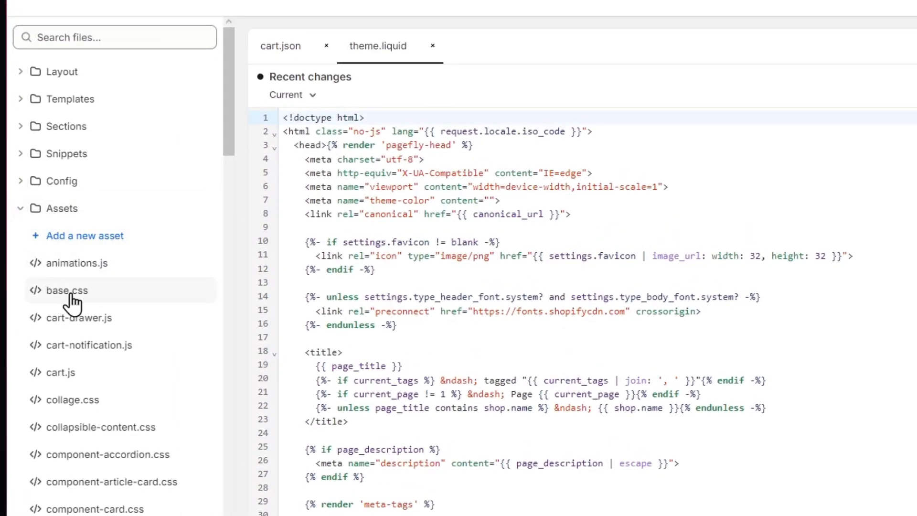
pyautogui.click(66, 290)
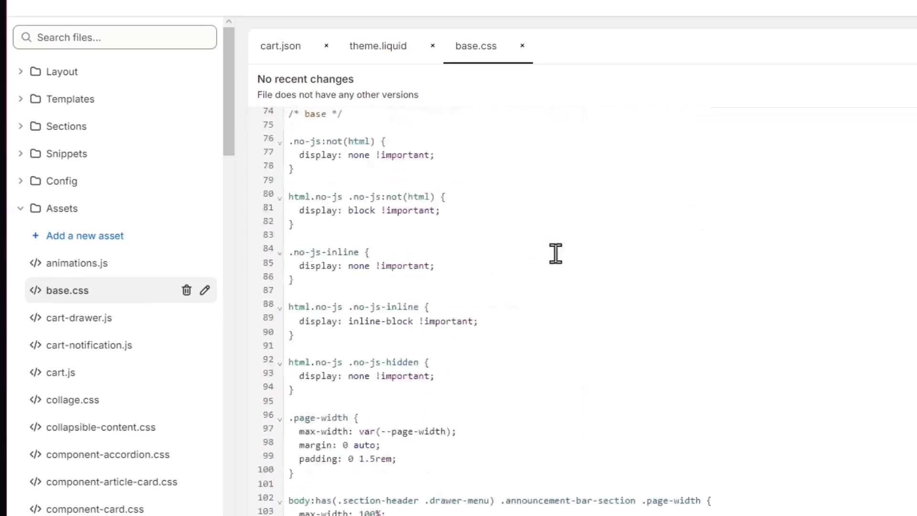
pyautogui.scroll(-3)
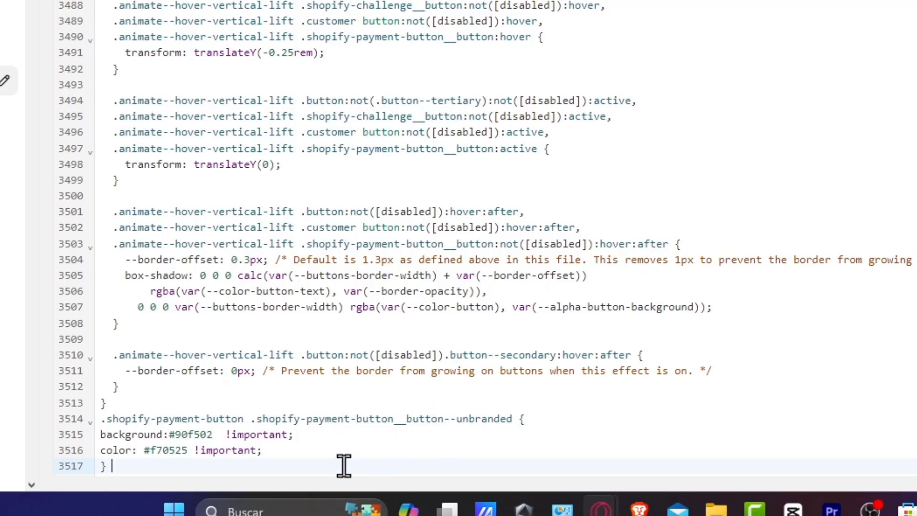
# Step: Look up #90f502 in Google's colour picker and shift the hue to the purple #905fd9
pyautogui.doubleClick(187, 433)
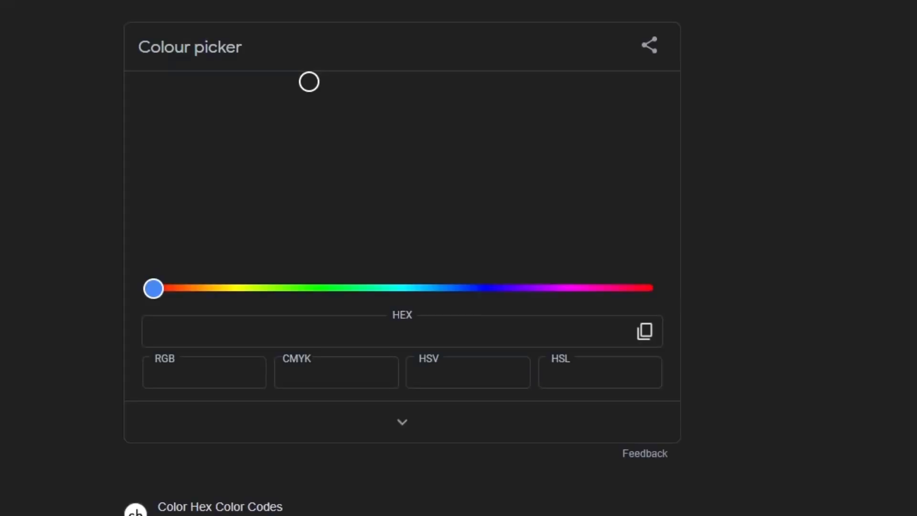
pyautogui.moveTo(153, 288); pyautogui.dragTo(270, 288)
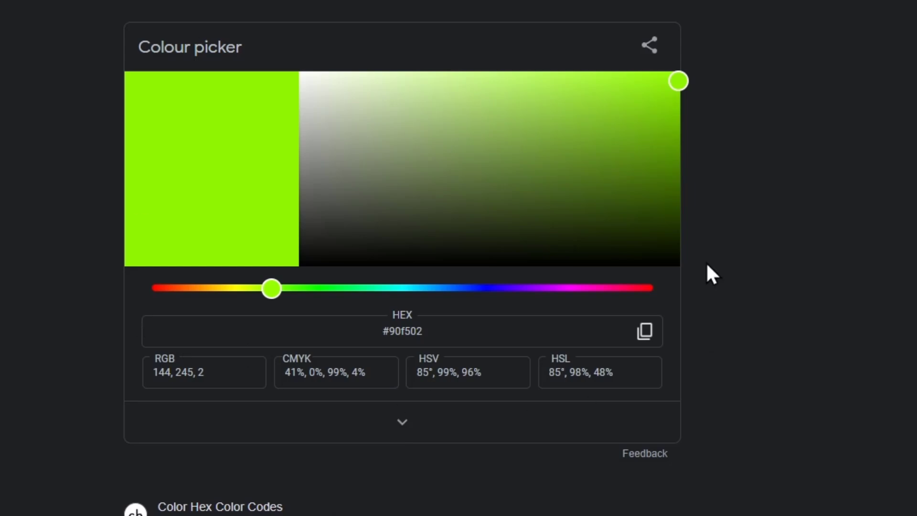
pyautogui.click(442, 199)
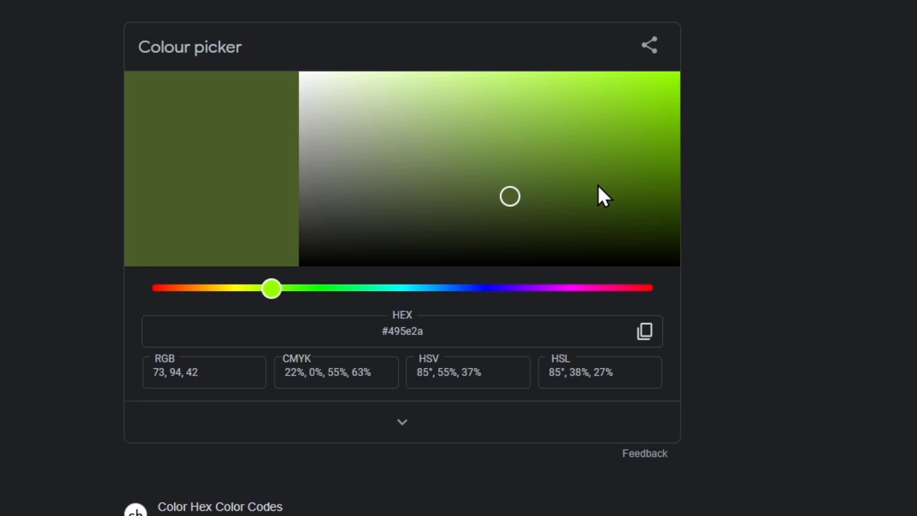
pyautogui.click(447, 178)
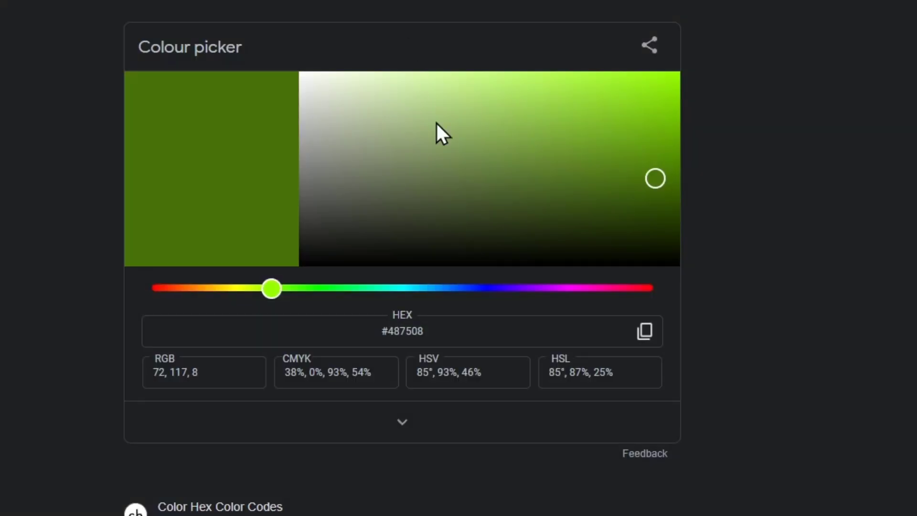
pyautogui.moveTo(270, 287); pyautogui.dragTo(519, 288)
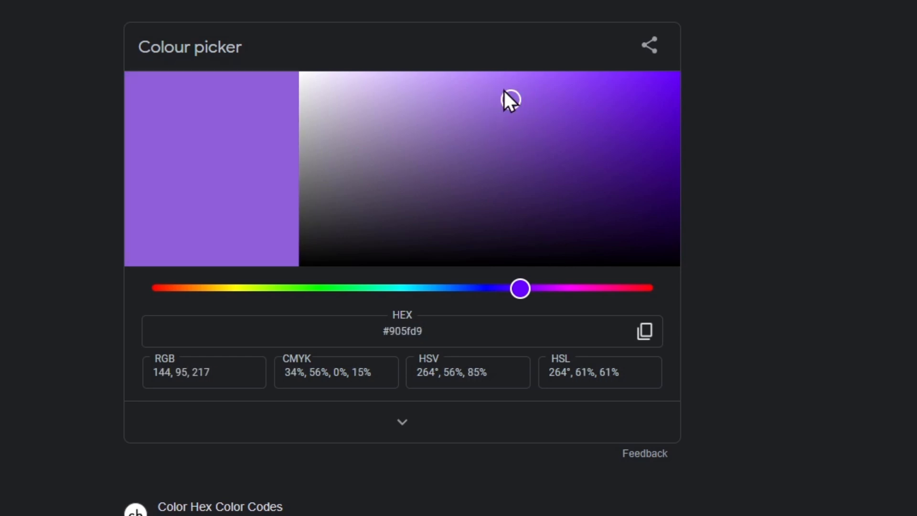
pyautogui.moveTo(427, 319)
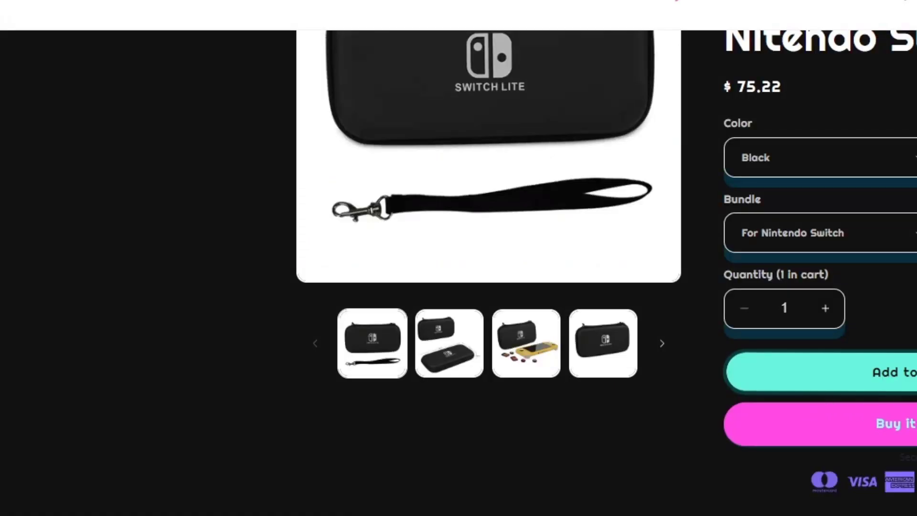
# Step: Replace the payment button's background #90f502 with 905fd9 in base.css
pyautogui.click(8, 202)
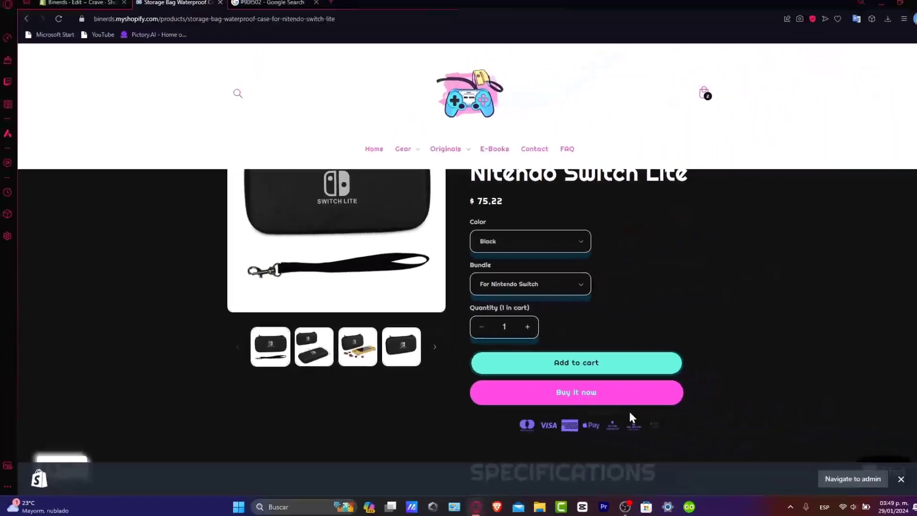
pyautogui.click(79, 5)
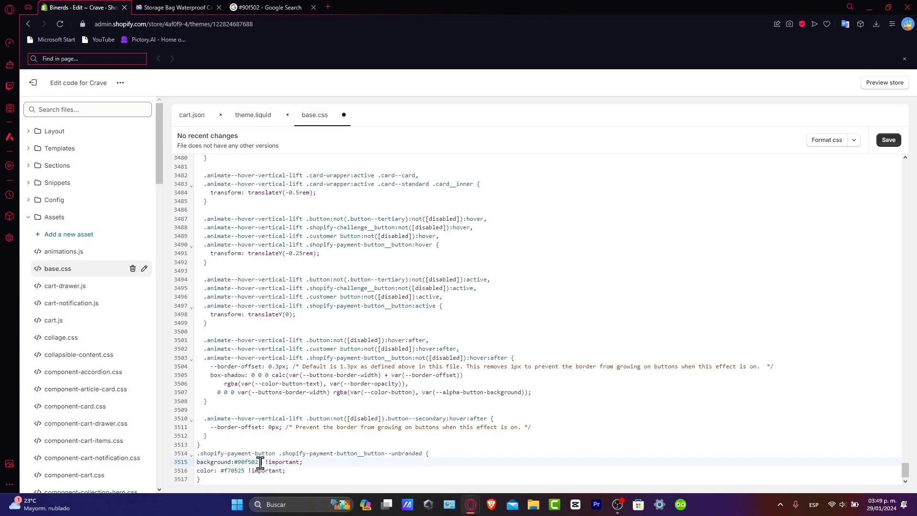
pyautogui.doubleClick(249, 462)
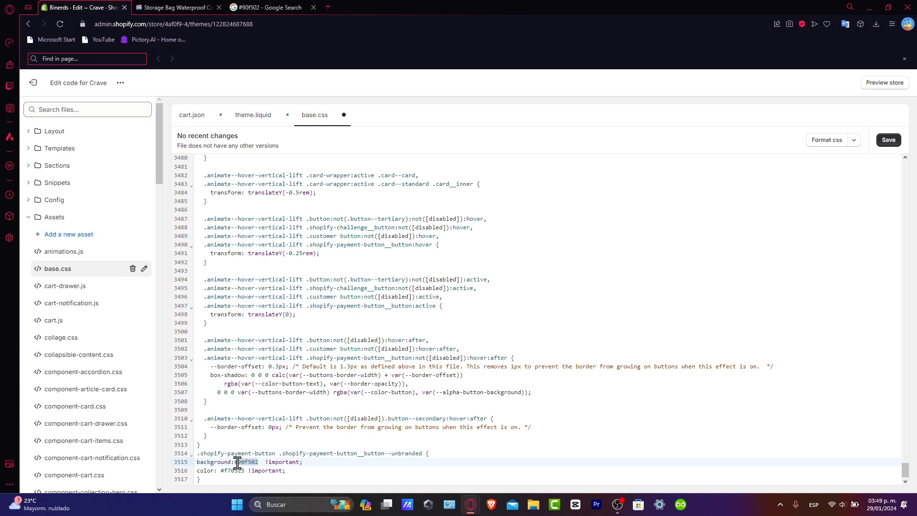
pyautogui.write('905fd9')
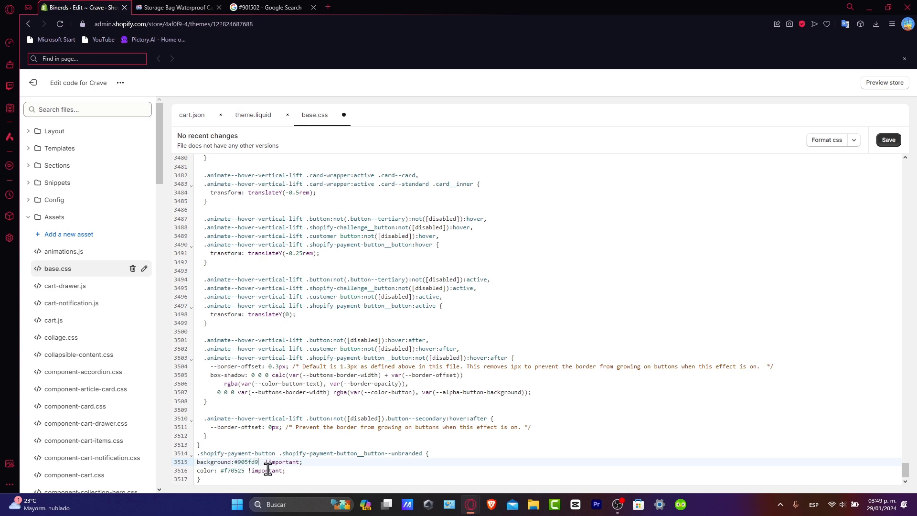
pyautogui.click(273, 7)
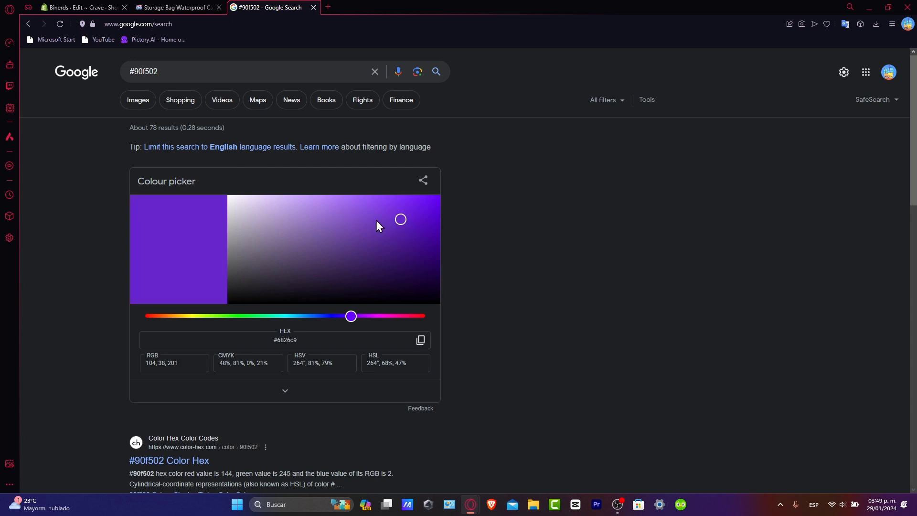
# Step: Settle the colour picker on the dark purple #35057d and copy its hex code
pyautogui.moveTo(400, 220); pyautogui.dragTo(439, 223)
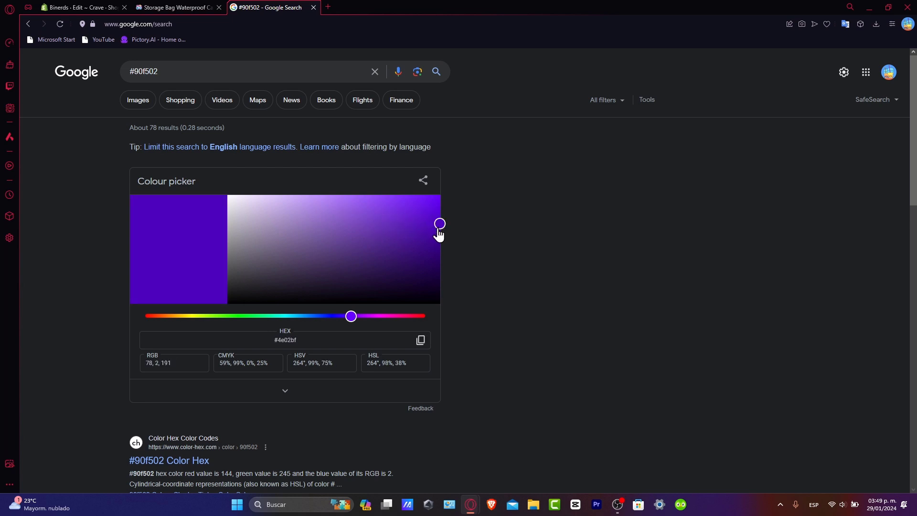
pyautogui.moveTo(440, 224); pyautogui.dragTo(440, 254)
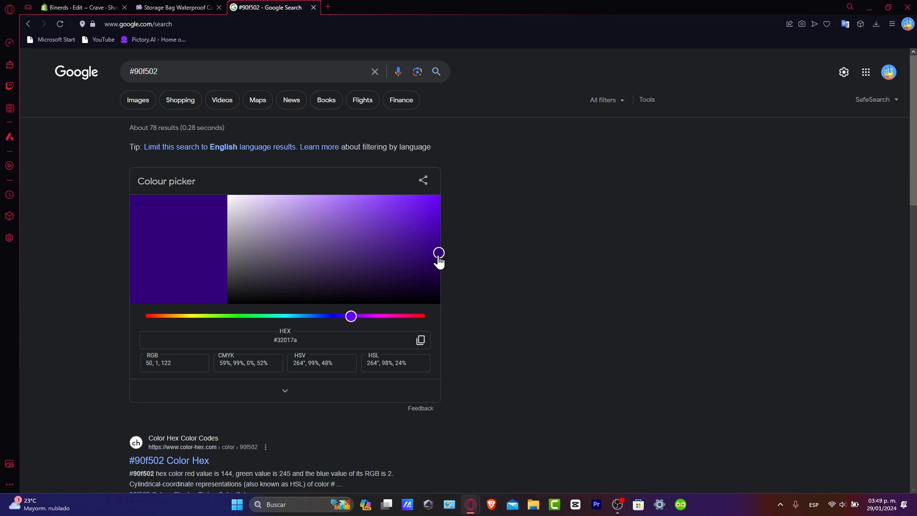
pyautogui.moveTo(439, 254); pyautogui.dragTo(430, 259)
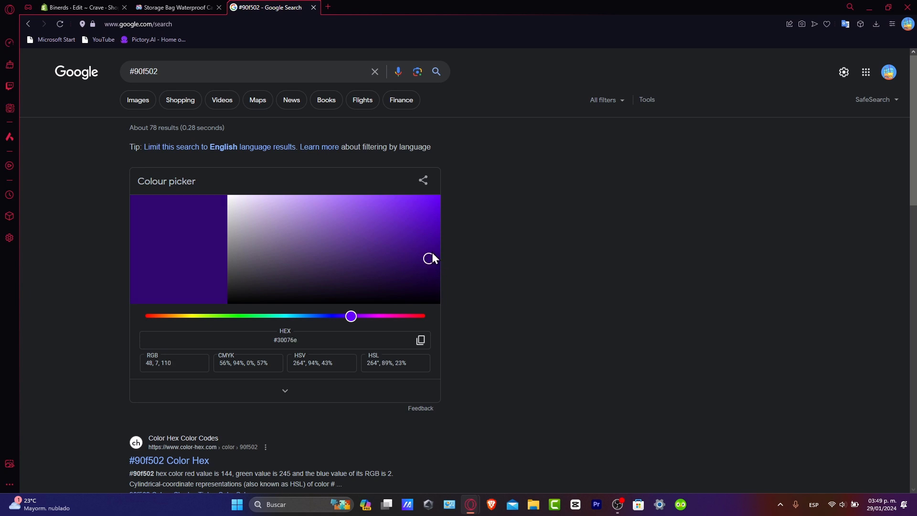
pyautogui.moveTo(428, 259); pyautogui.dragTo(433, 251)
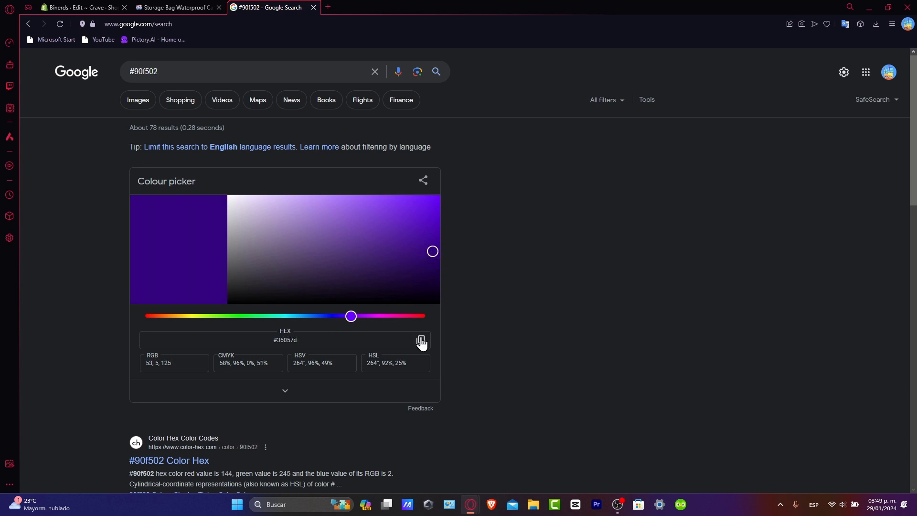
pyautogui.click(82, 7)
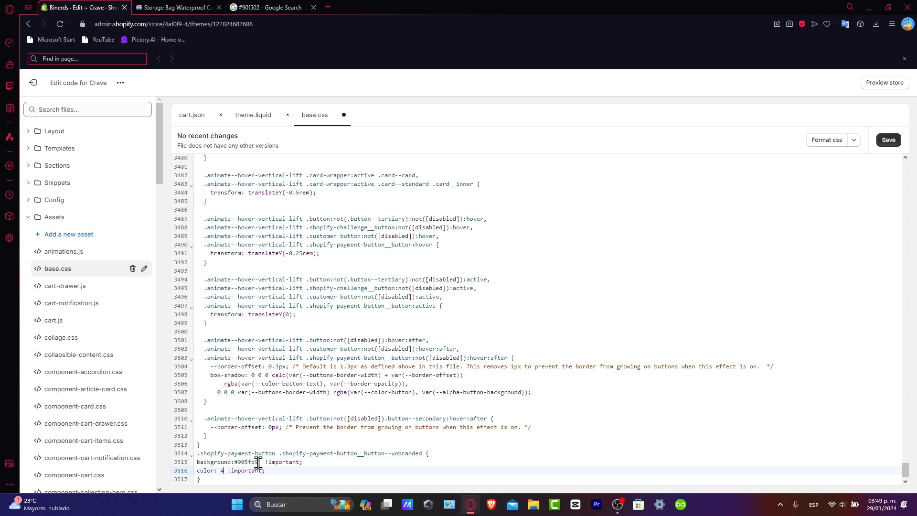
# Step: Enter #35057c as the payment button's text colour and save base.css
pyautogui.write('#35057c')
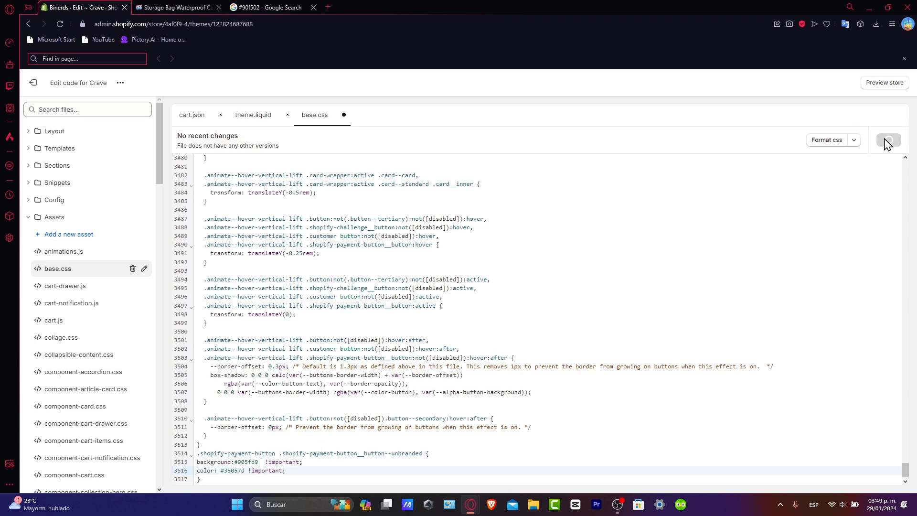
pyautogui.click(886, 140)
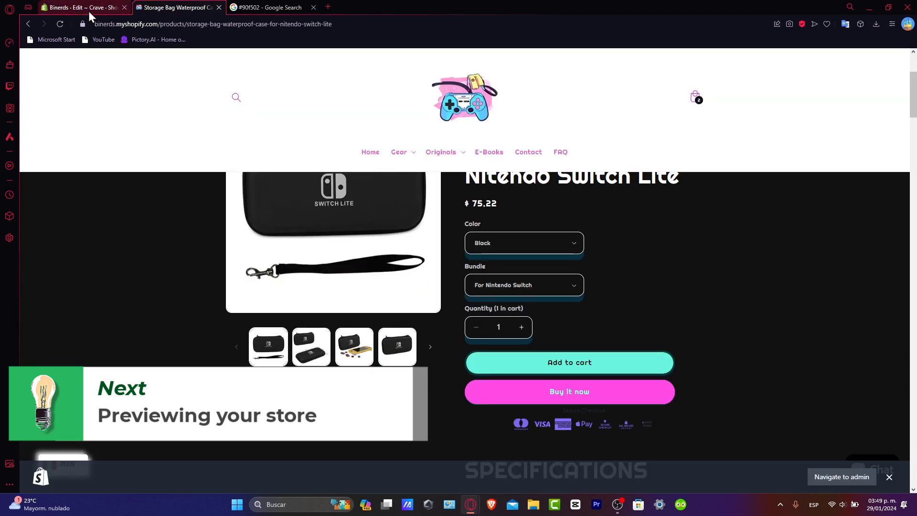
# Step: Reload the storefront product page to see the purple Buy it now button, then return to the code editor
pyautogui.click(60, 24)
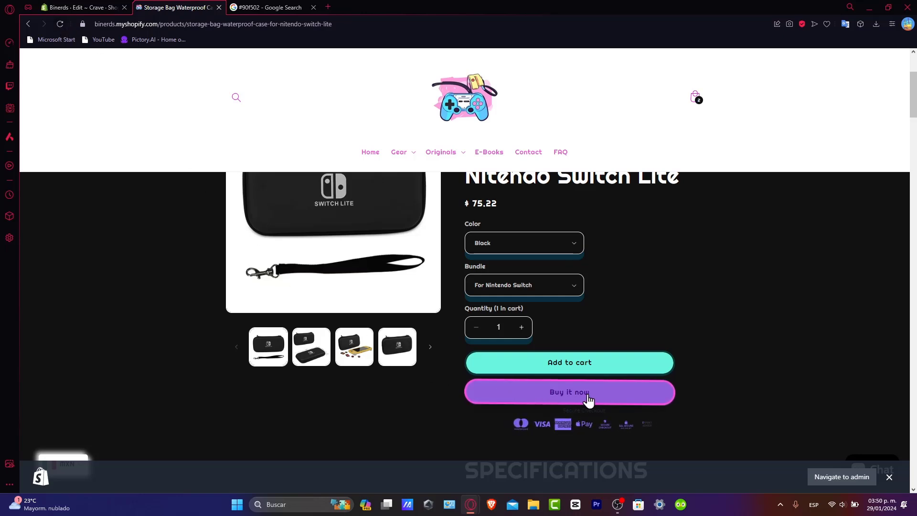
pyautogui.moveTo(744, 431)
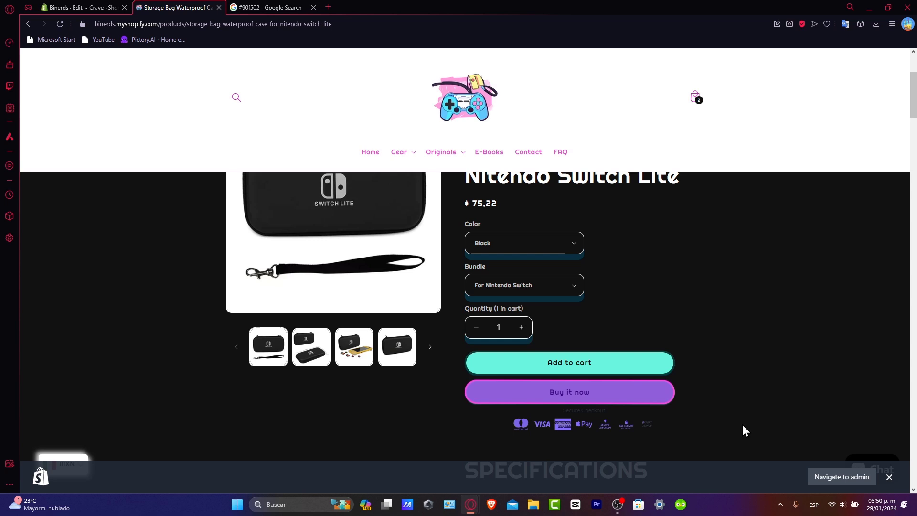
pyautogui.moveTo(584, 383)
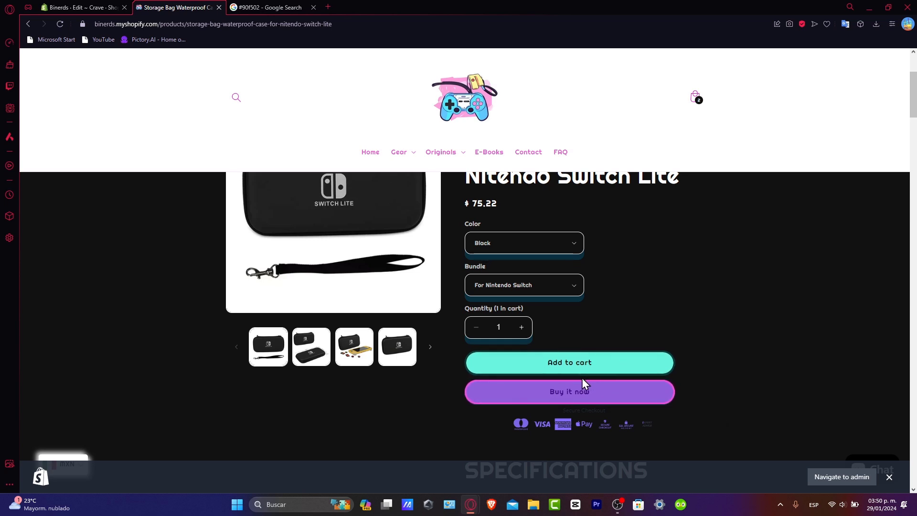
pyautogui.moveTo(614, 419)
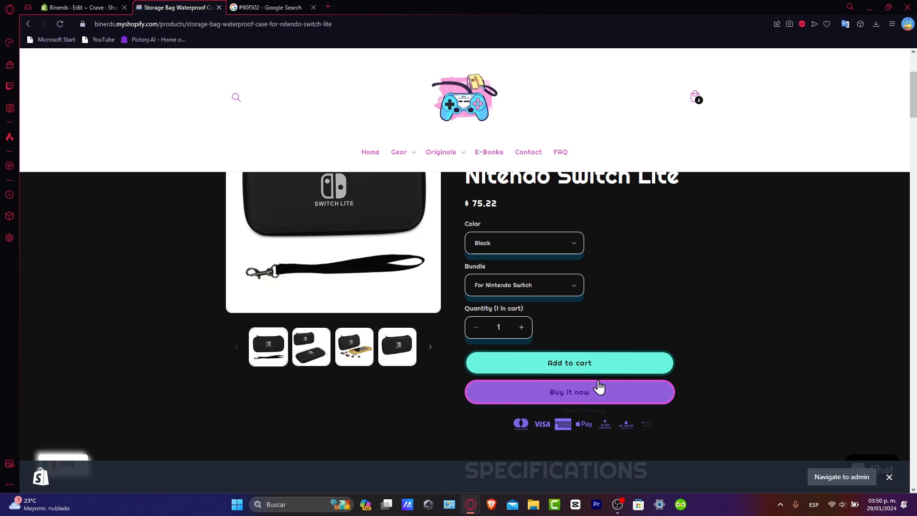
pyautogui.moveTo(477, 413)
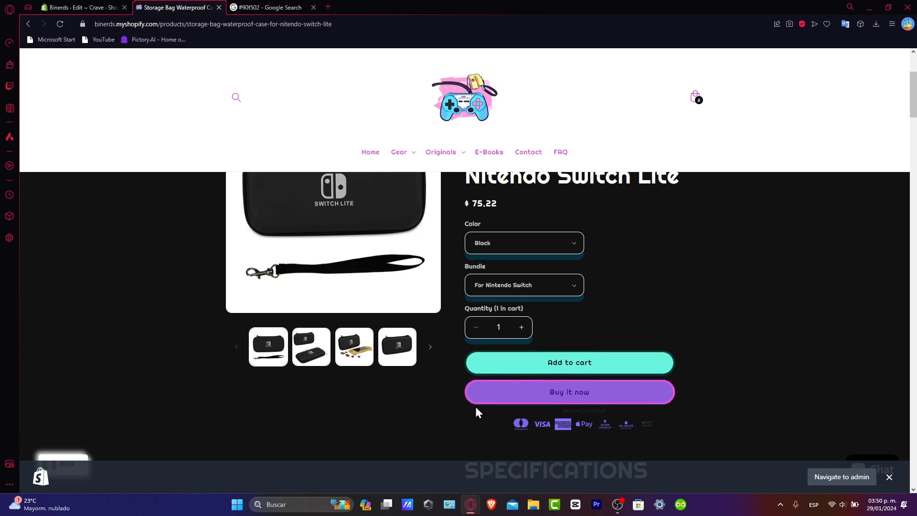
pyautogui.click(82, 7)
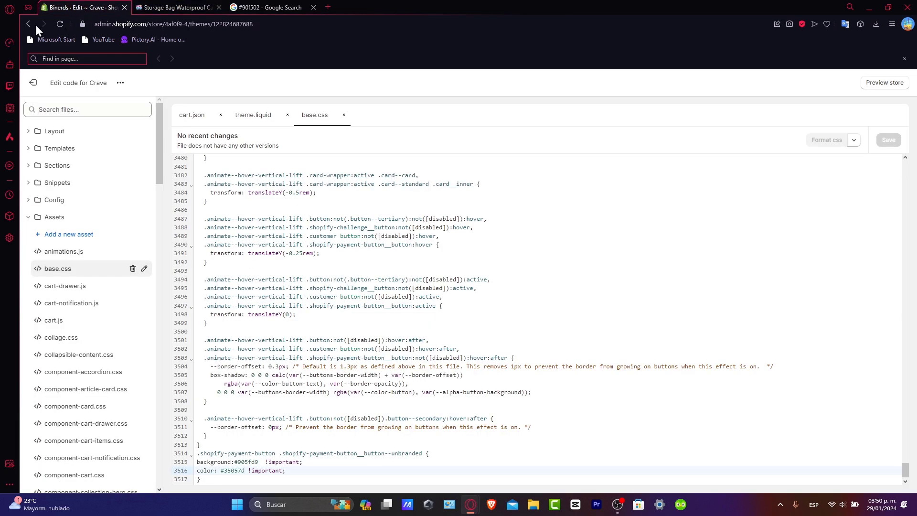
# Step: Customize the Crave theme on the Default product template and show Theme settings
pyautogui.click(28, 24)
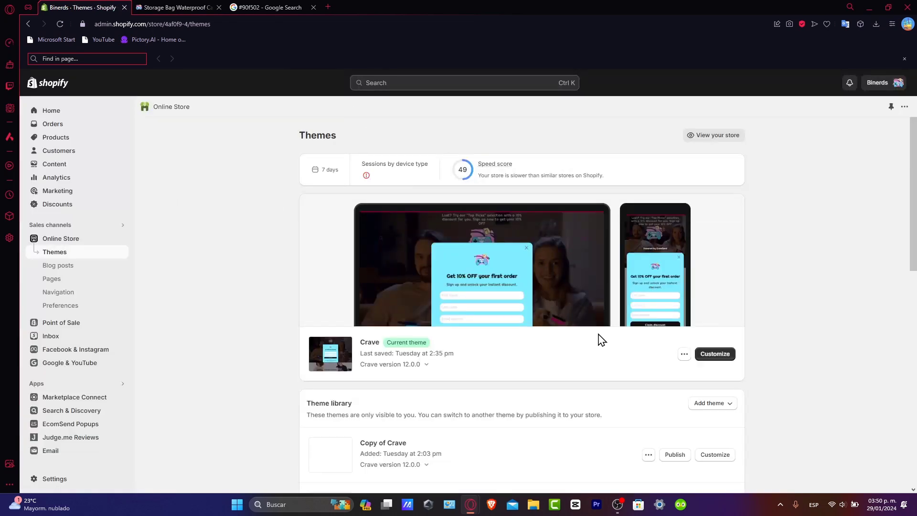
pyautogui.click(715, 354)
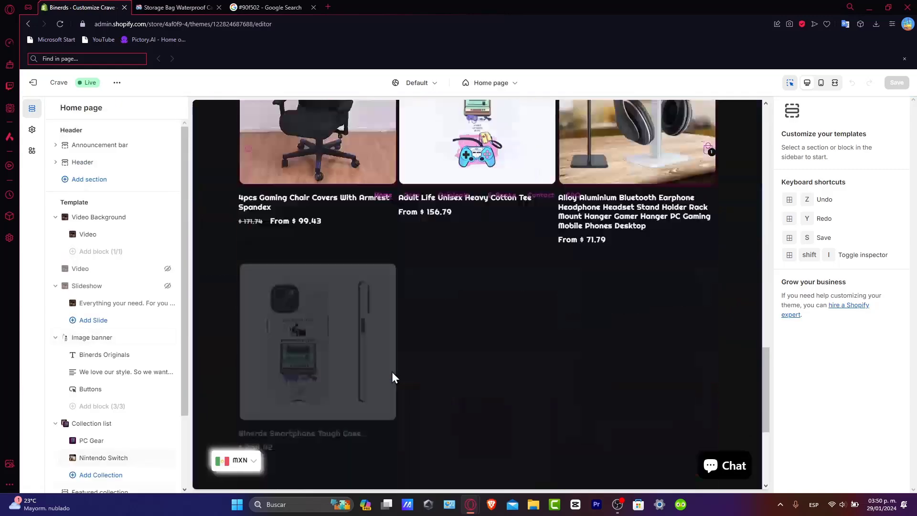
pyautogui.click(83, 163)
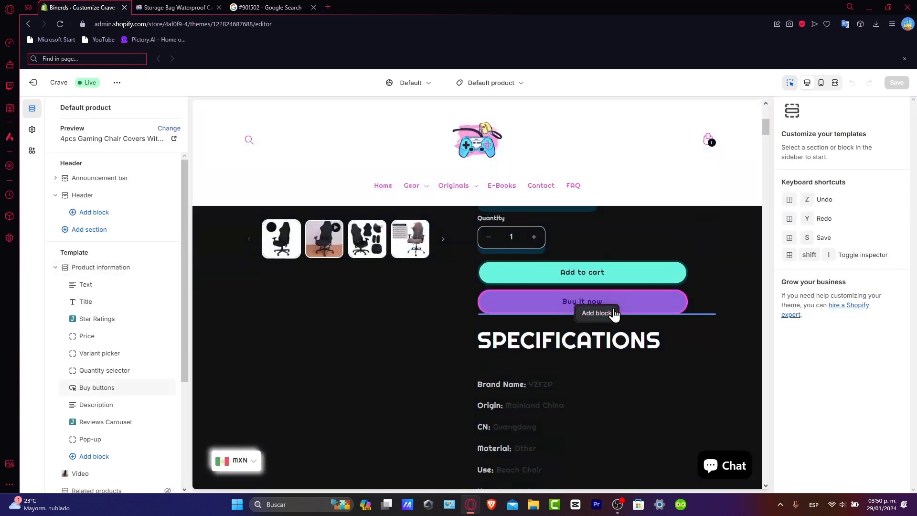
pyautogui.click(96, 387)
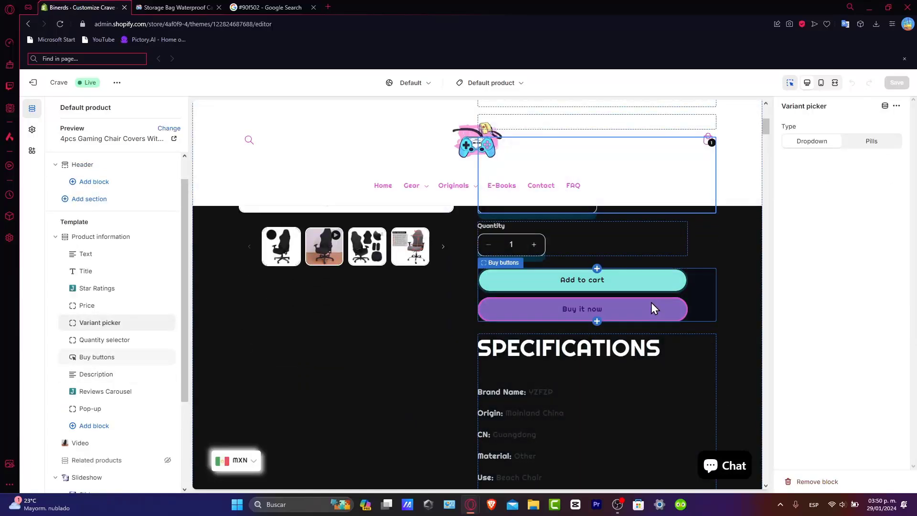
pyautogui.click(96, 356)
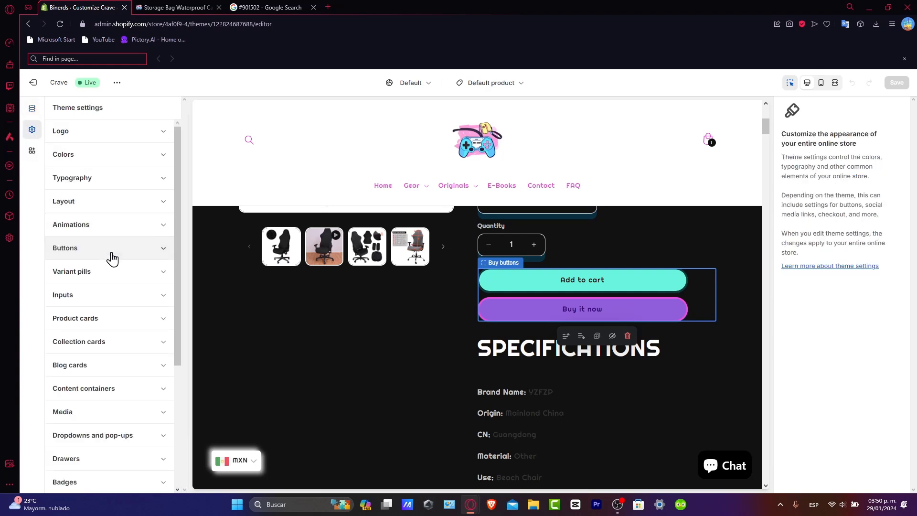
# Step: Under Buttons, set Border Thickness to 4 px and check the storefront product page
pyautogui.click(64, 248)
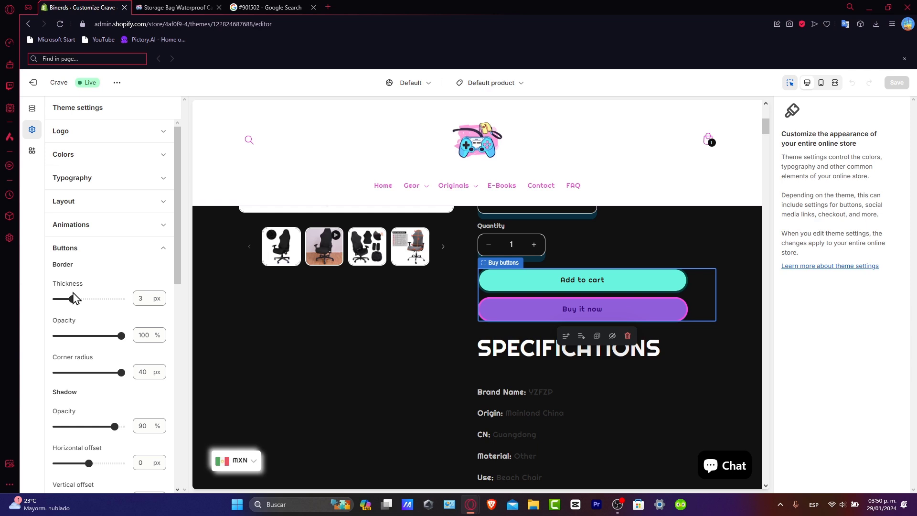
pyautogui.moveTo(69, 299); pyautogui.dragTo(54, 299)
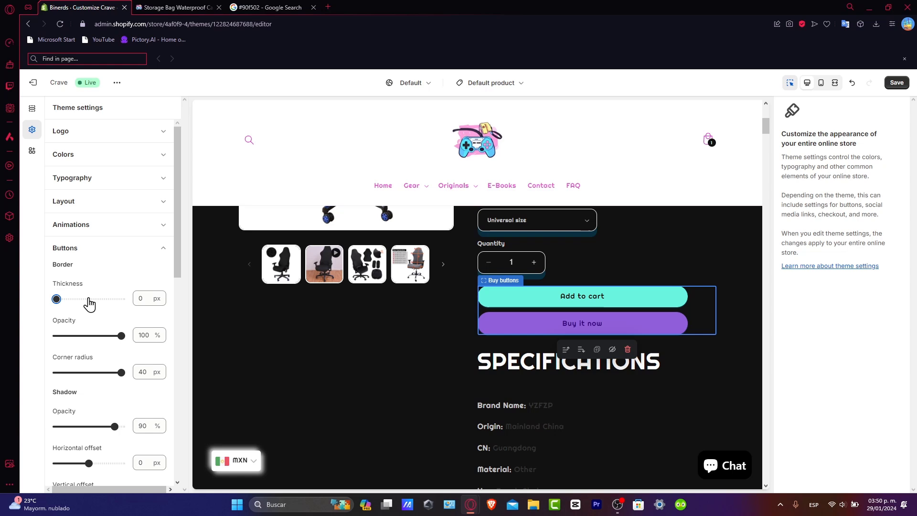
pyautogui.moveTo(56, 299); pyautogui.dragTo(77, 299)
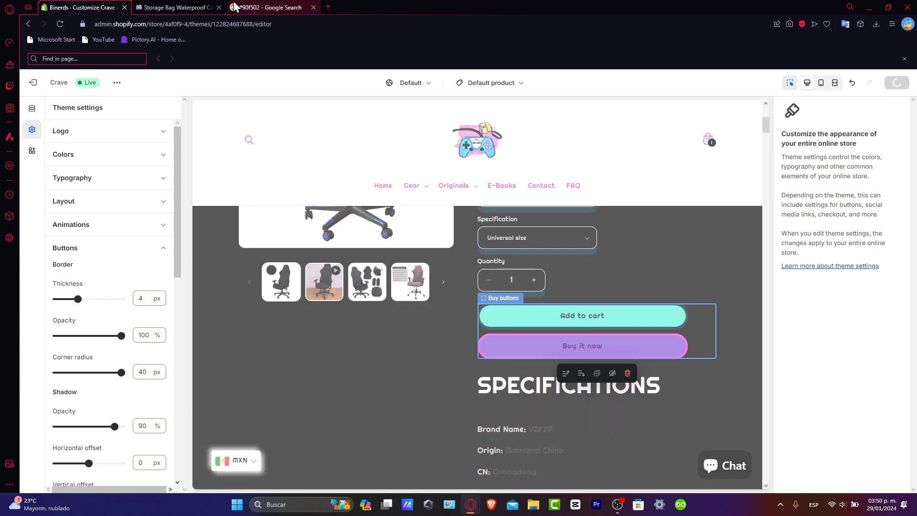
pyautogui.click(176, 7)
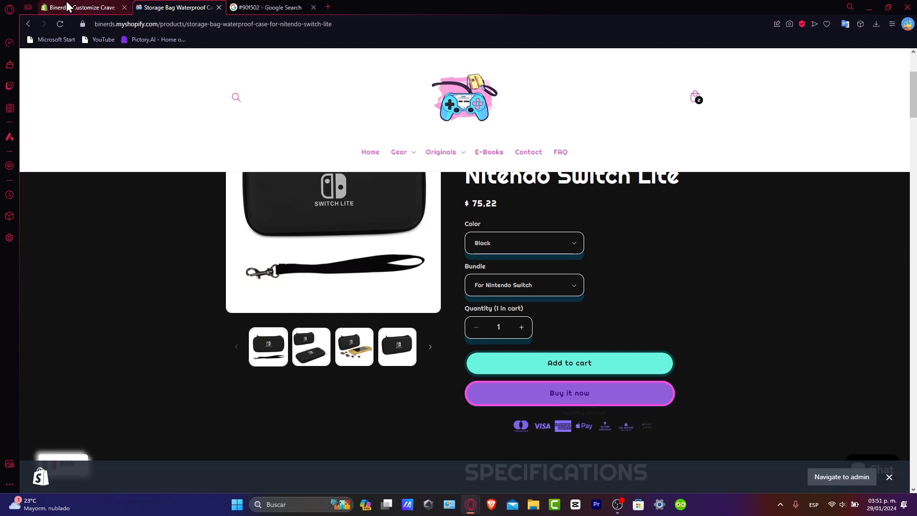
# Step: Return border thickness to 0 px and confirm the purple, borderless Buy it now button on the storefront
pyautogui.click(83, 6)
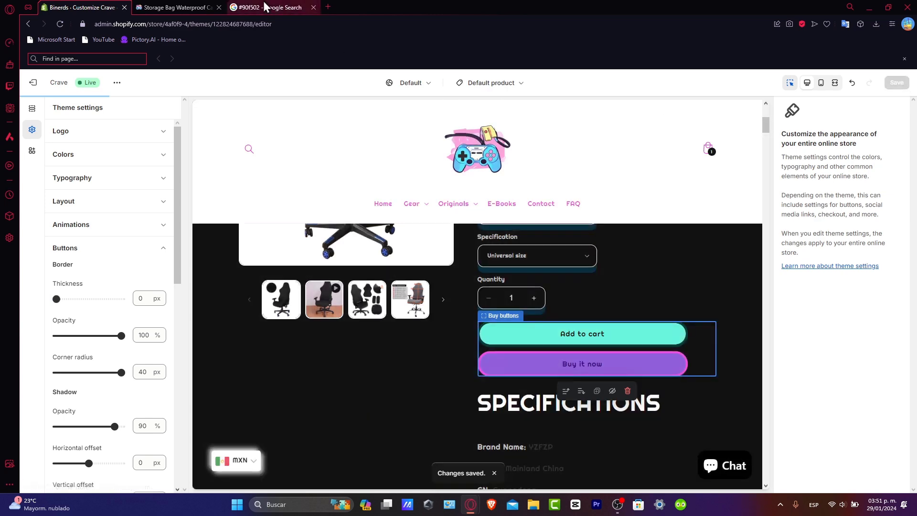
pyautogui.click(175, 7)
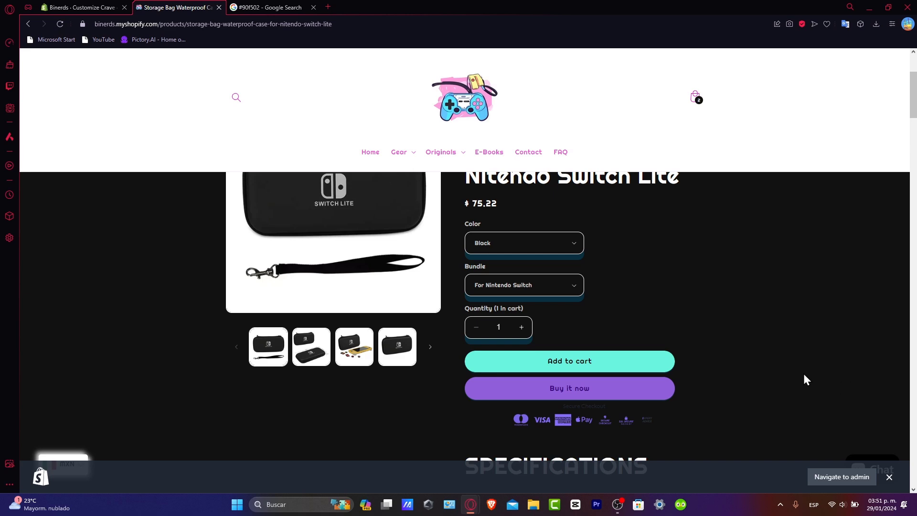
pyautogui.scroll(3)
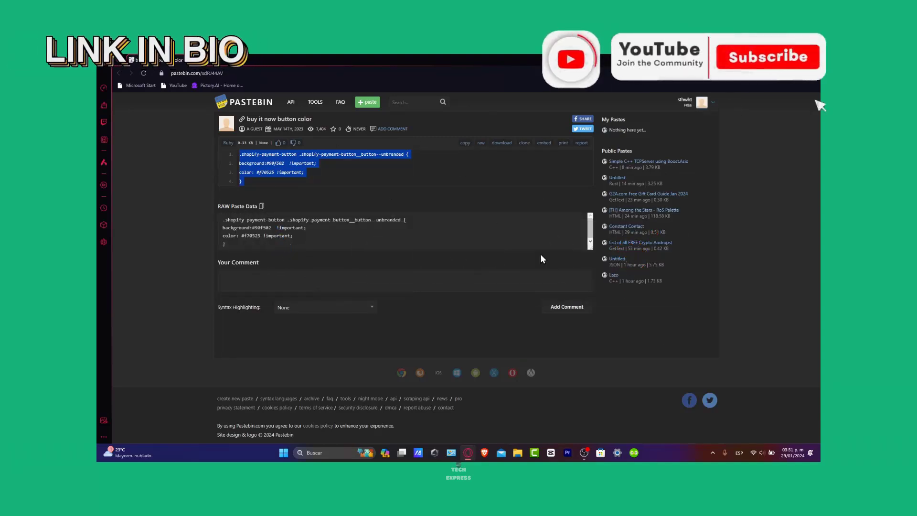
# Step: Switch to the Pastebin 'buy it now button color' paste with the payment button CSS snippet
pyautogui.click(769, 56)
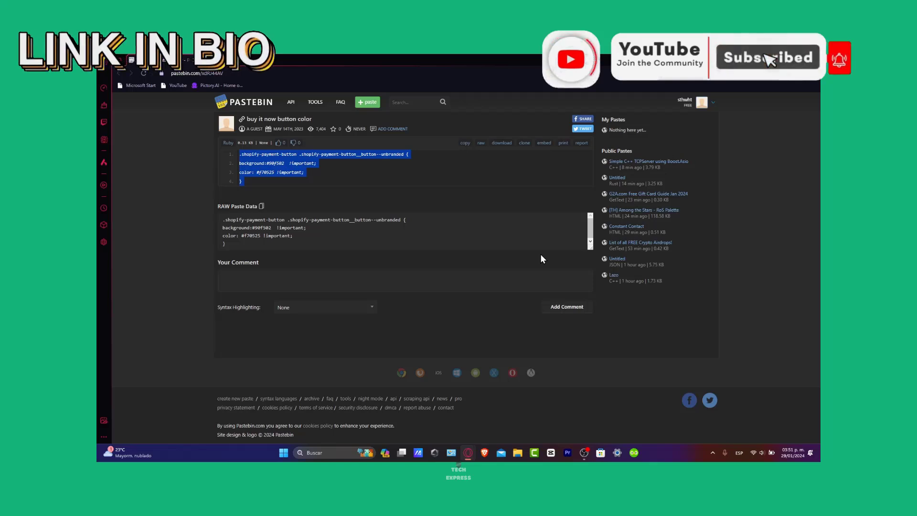